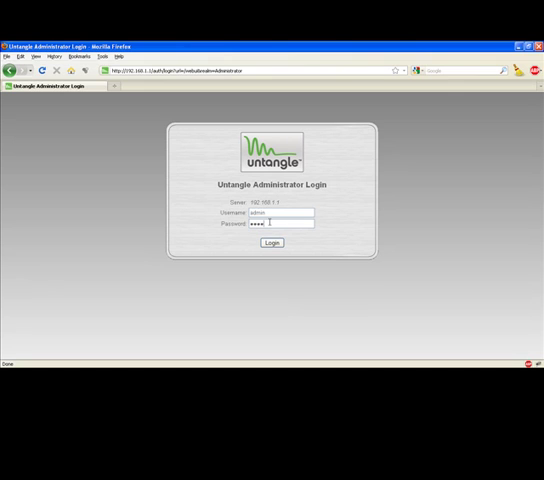
# Log in to the Untangle administrator console with the admin credentials
pyautogui.click(270, 242)
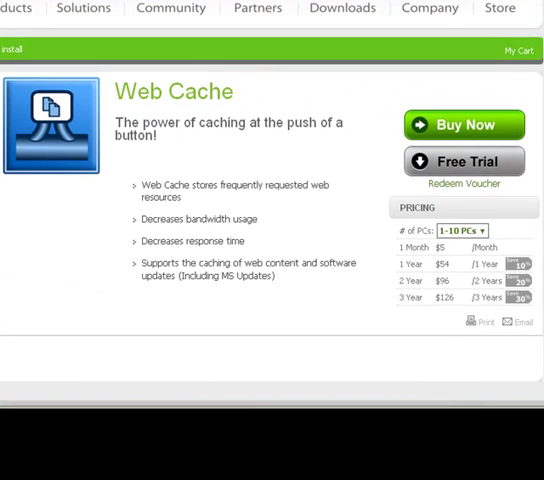
pyautogui.moveTo(455, 168)
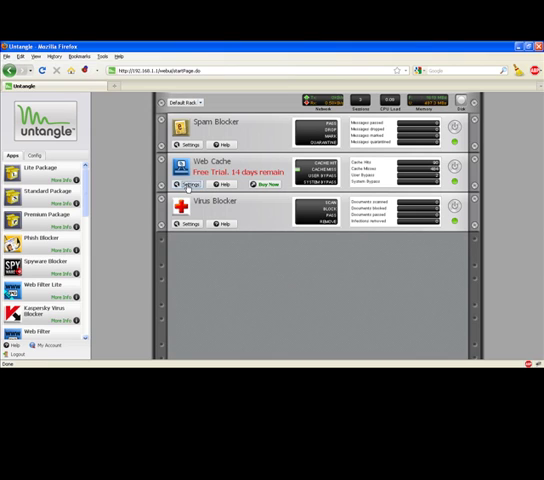
# Open Web Cache settings to view hit, miss and bypass statistics
pyautogui.click(189, 185)
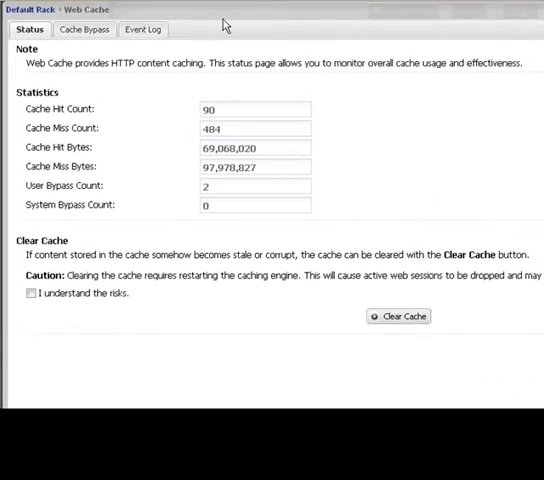
pyautogui.moveTo(312, 208)
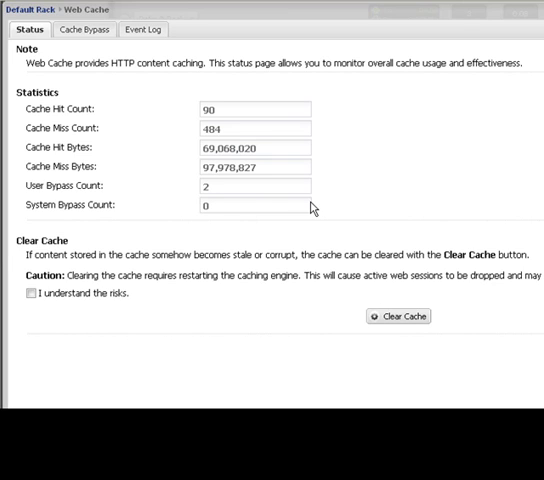
pyautogui.moveTo(220, 172)
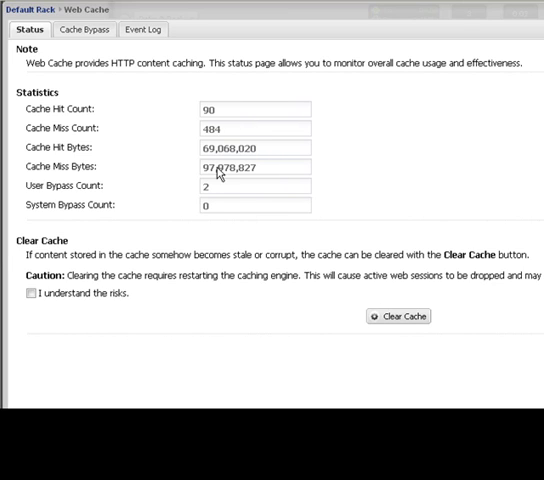
pyautogui.moveTo(44, 121)
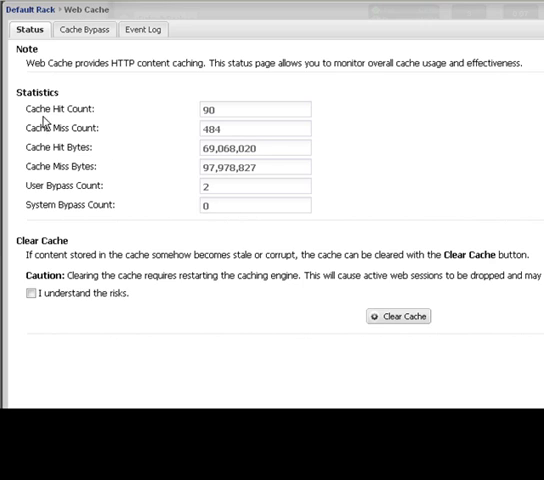
pyautogui.moveTo(60, 120)
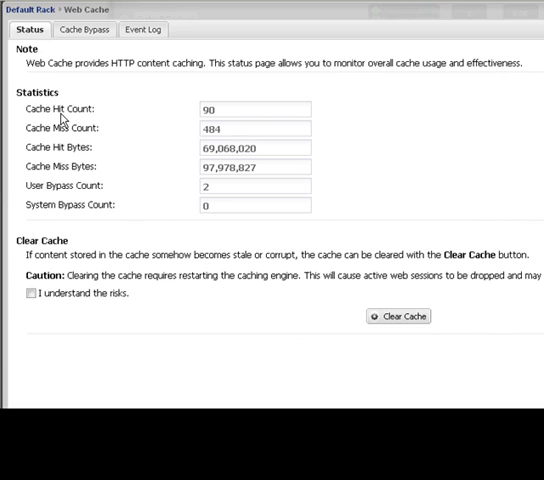
# Show the Web Cache Cache Bypass list containing maps.google.com
pyautogui.click(84, 29)
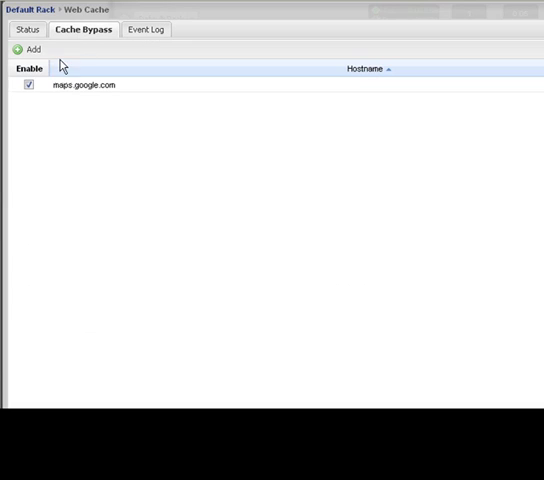
pyautogui.moveTo(155, 90)
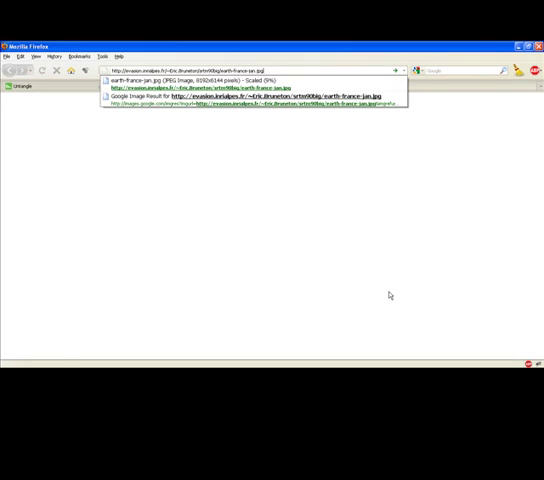
# Load the earth-france-jan.jpg image from the Firefox address bar suggestion
pyautogui.click(200, 80)
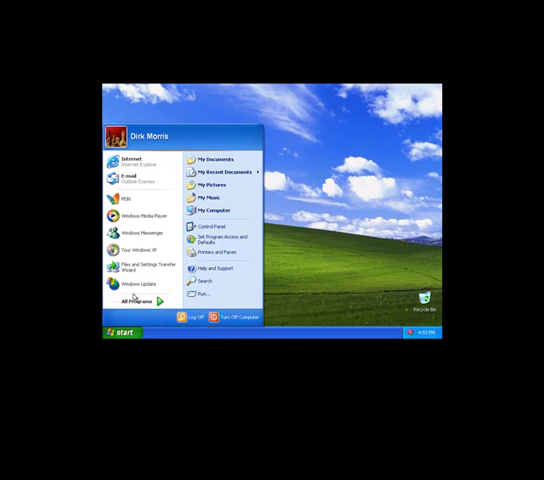
# Start Windows Update from the Windows XP Start menu
pyautogui.click(136, 284)
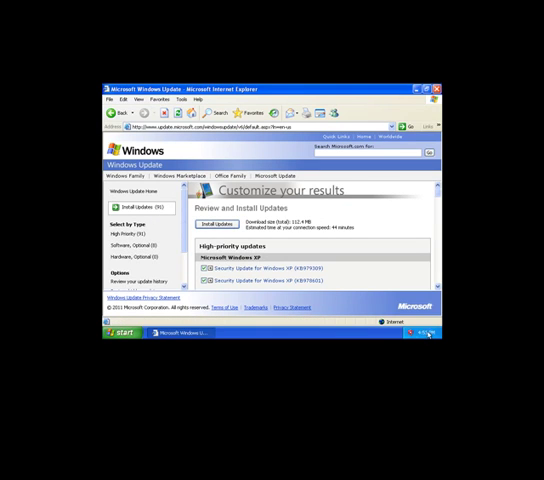
# Install the listed XP updates, accepting the Malicious Software Removal Tool license
pyautogui.click(222, 223)
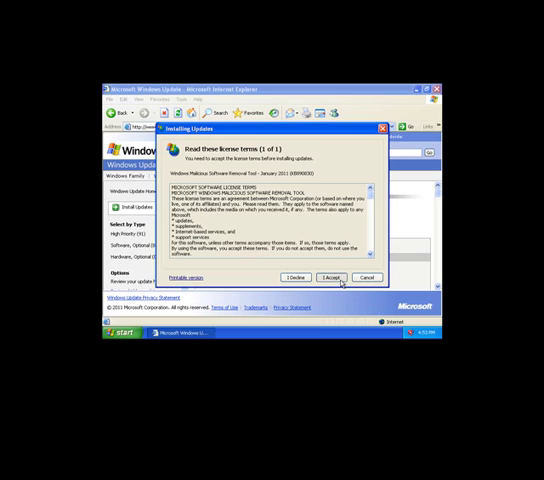
pyautogui.click(332, 277)
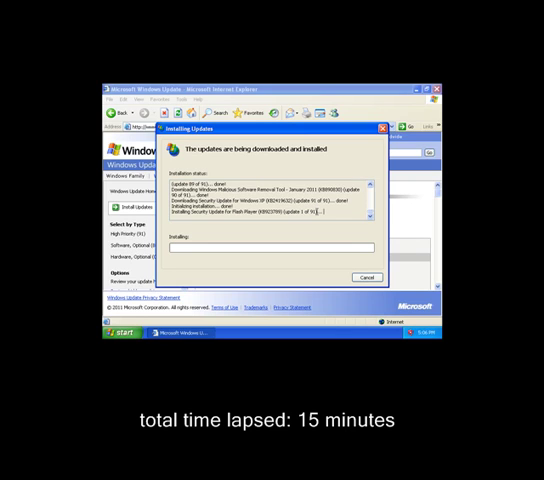
pyautogui.click(366, 277)
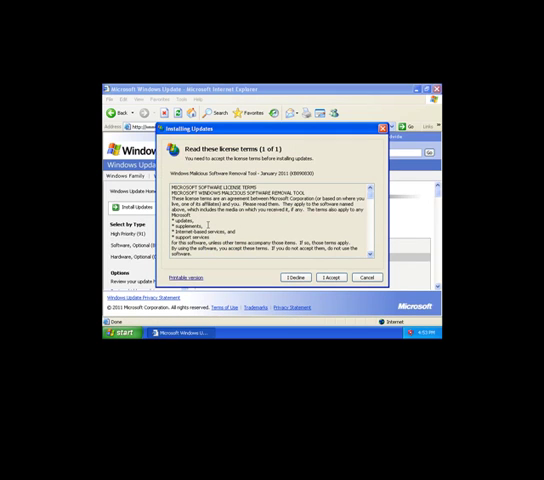
# Accept the update license terms a second time to continue installation
pyautogui.click(332, 277)
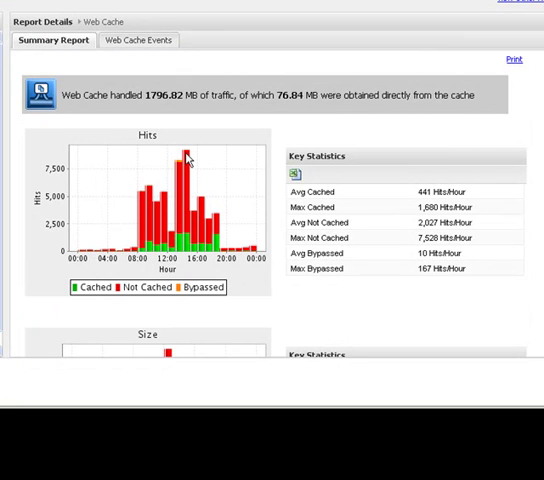
pyautogui.moveTo(125, 277)
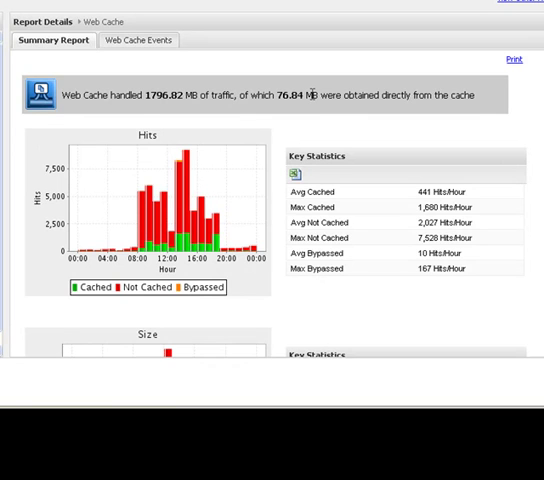
pyautogui.scroll(-3)
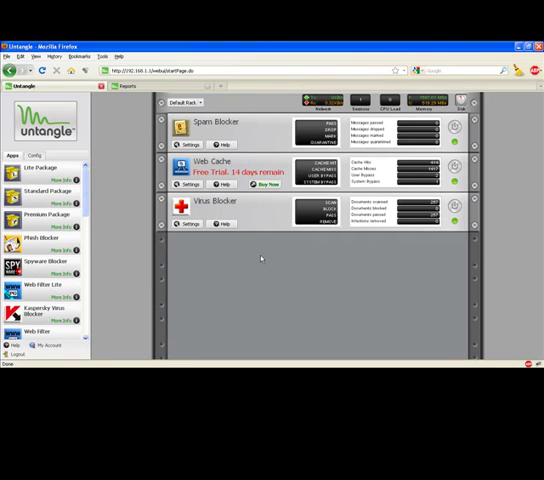
pyautogui.moveTo(131, 190)
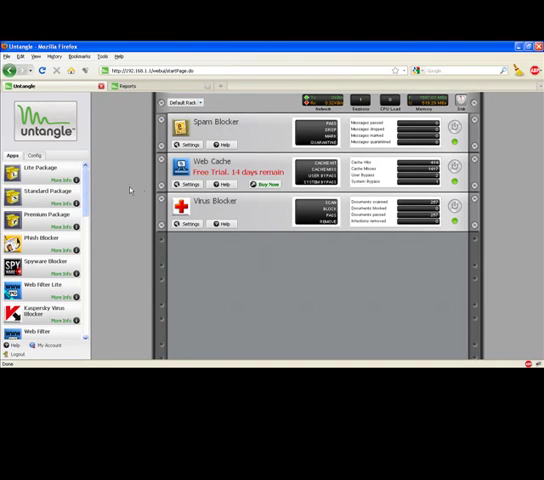